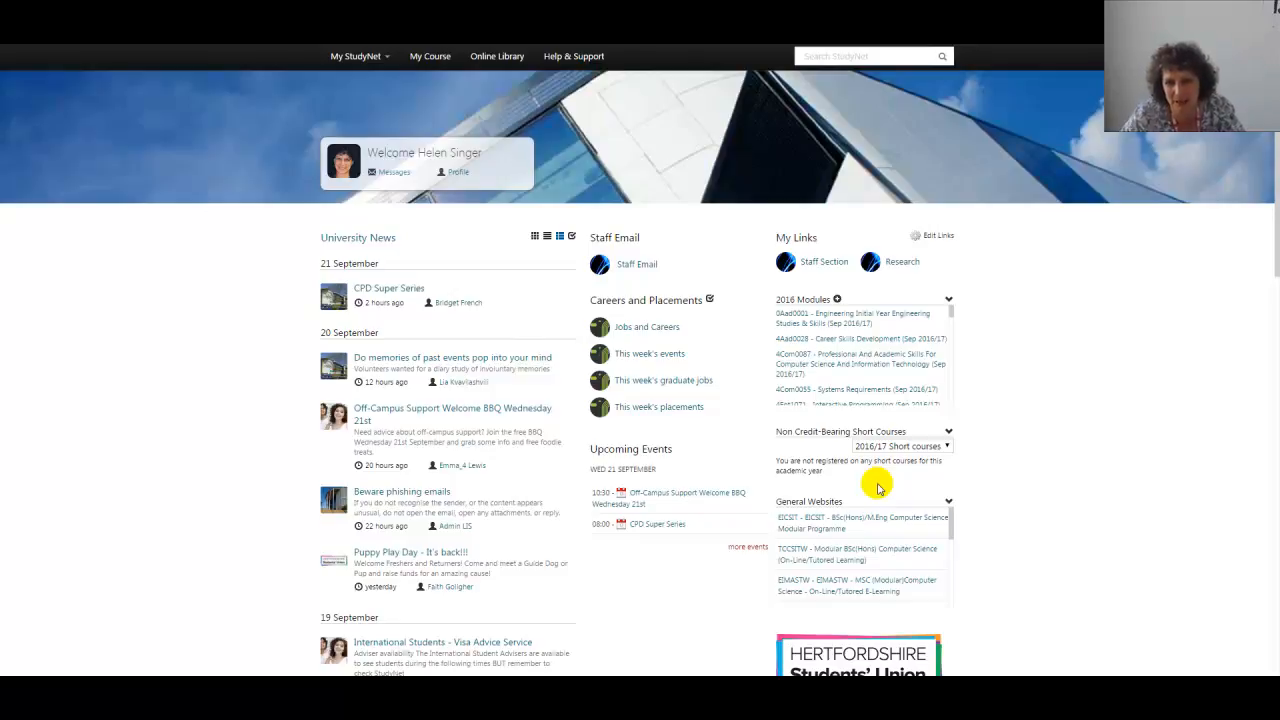
pyautogui.moveTo(740, 206)
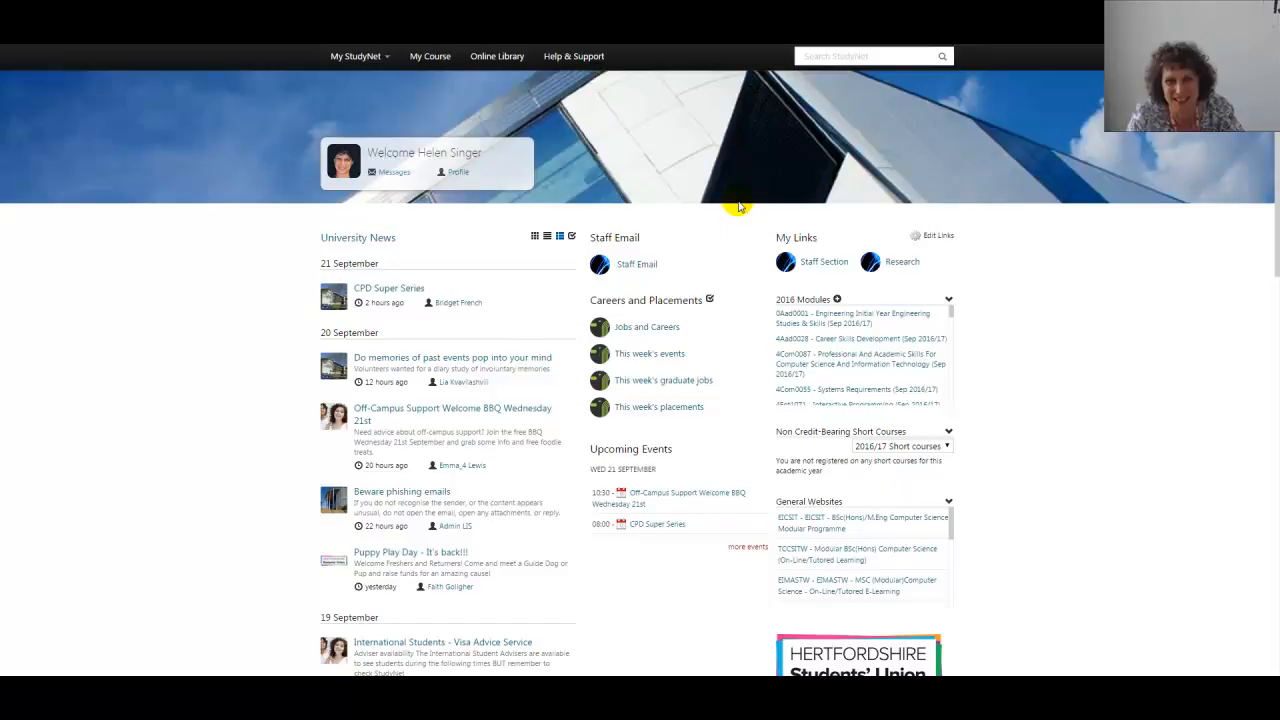
pyautogui.moveTo(578, 78)
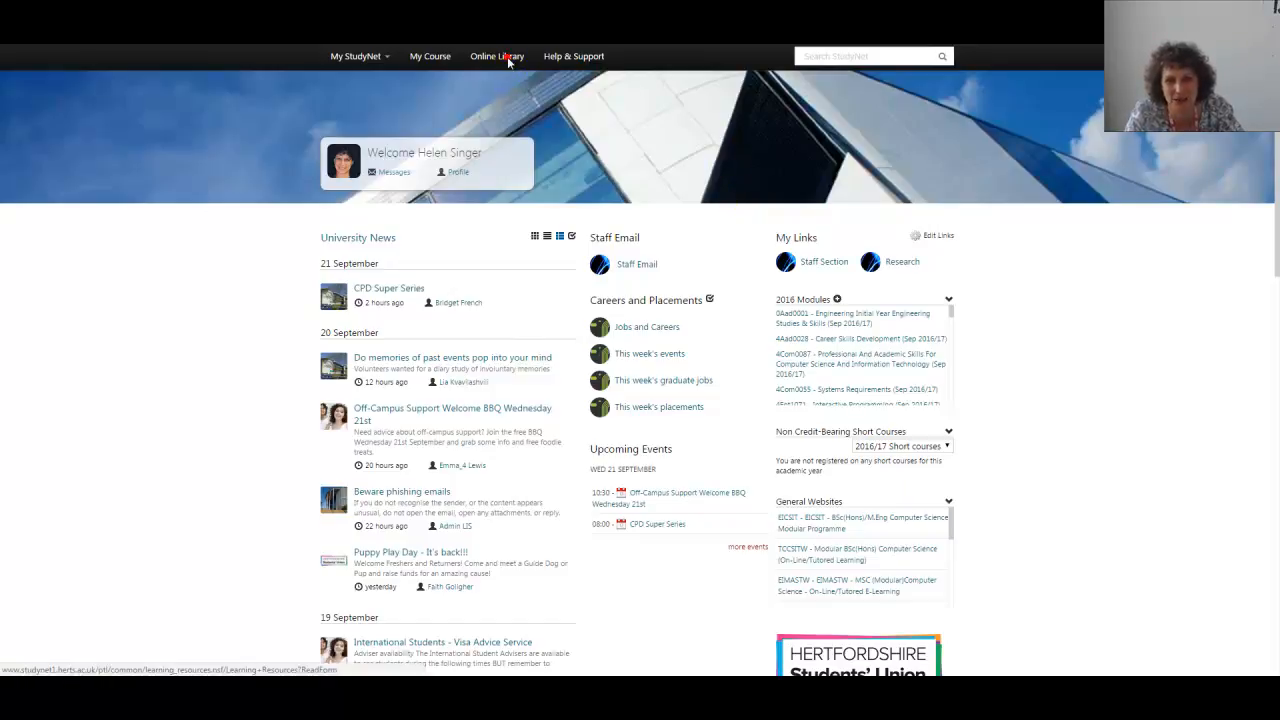
# Go to the Online Library and its A-Z list of search sources
pyautogui.click(496, 56)
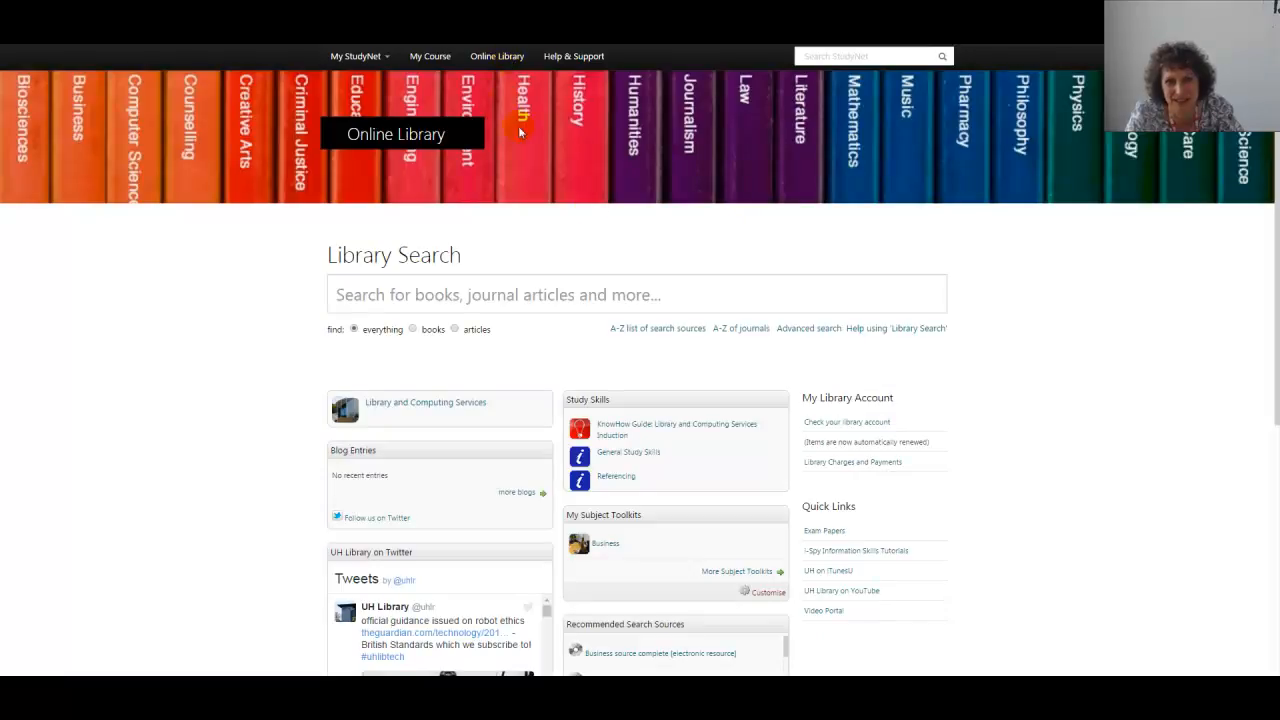
pyautogui.moveTo(676, 336)
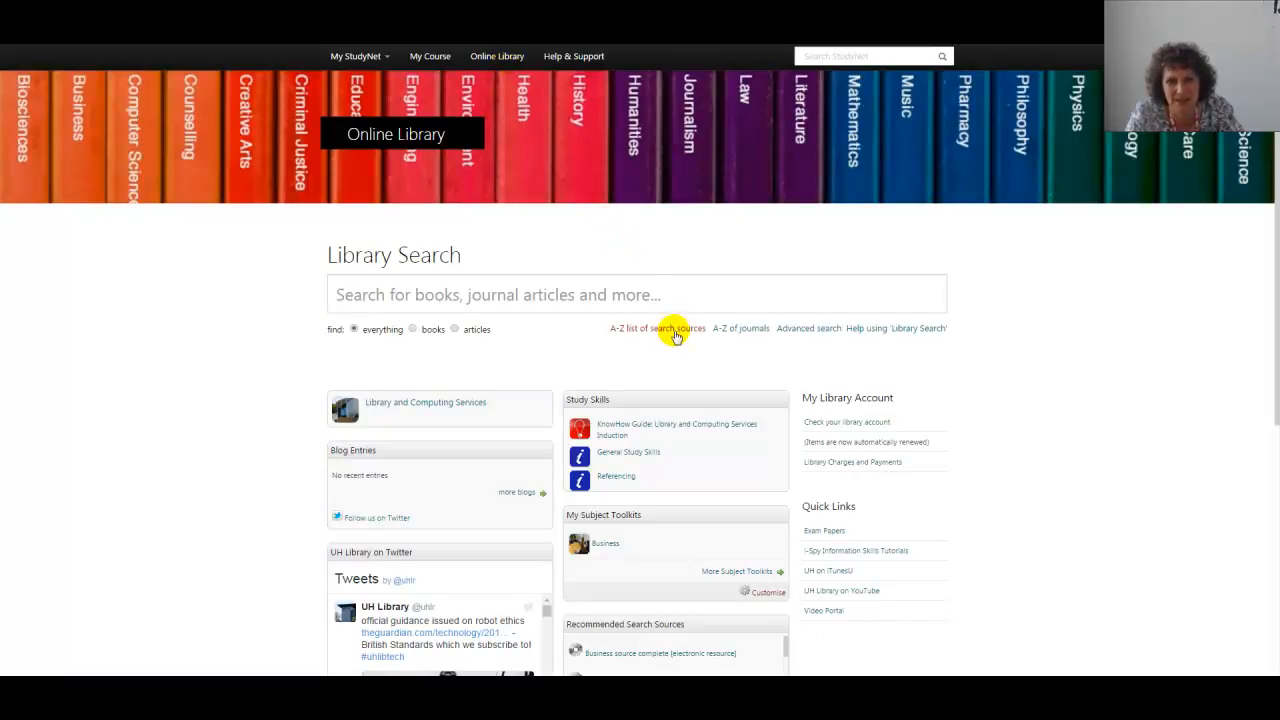
pyautogui.click(656, 328)
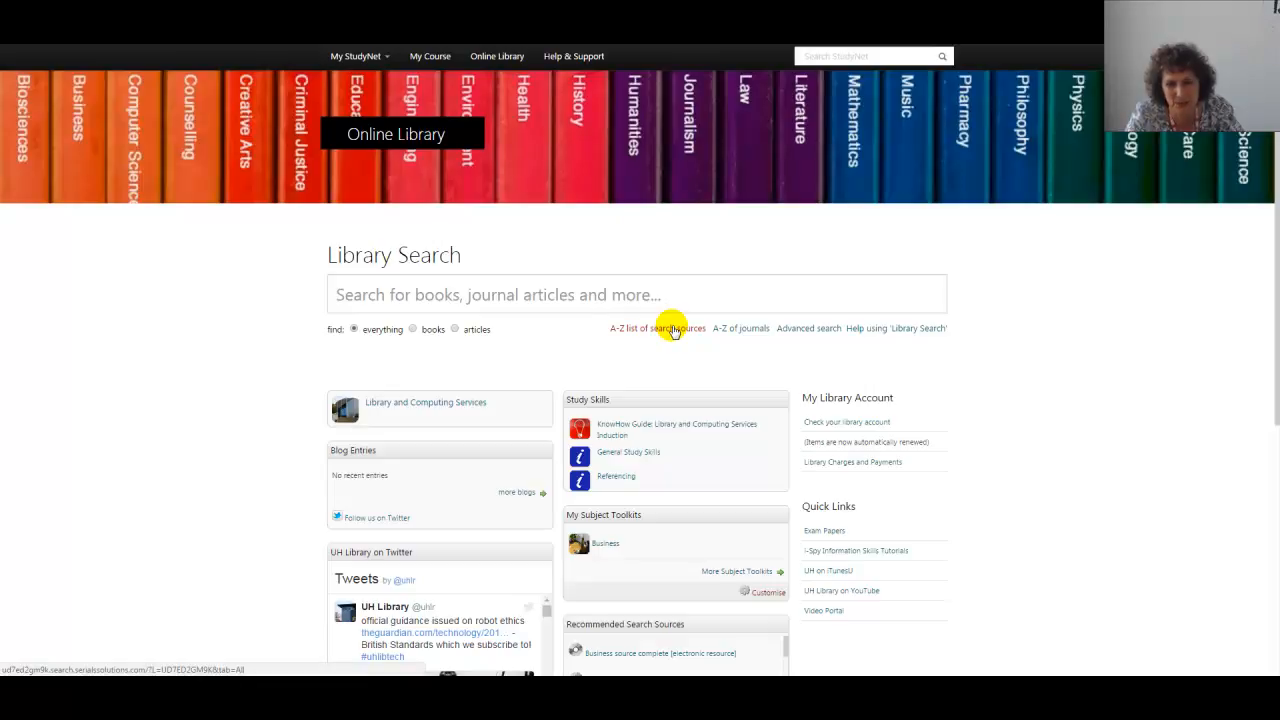
# Choose Business Source Complete from the Library Databases A-Z list
pyautogui.click(656, 328)
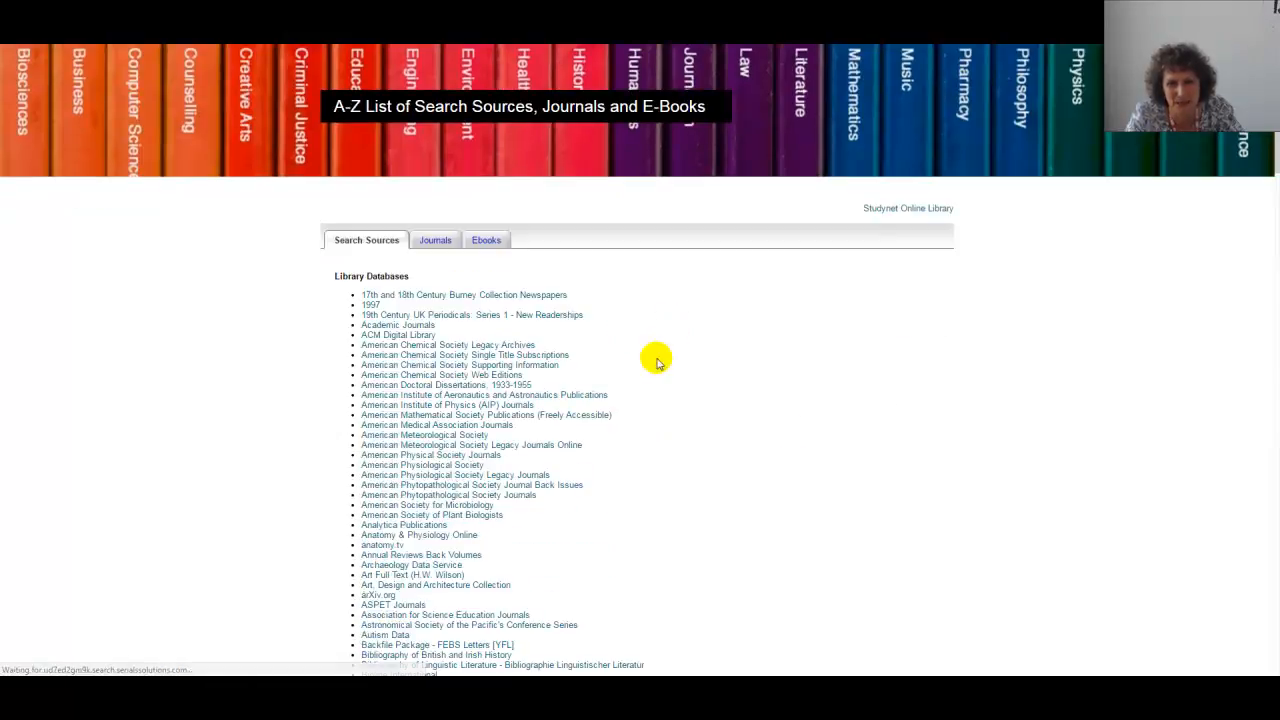
pyautogui.scroll(-3)
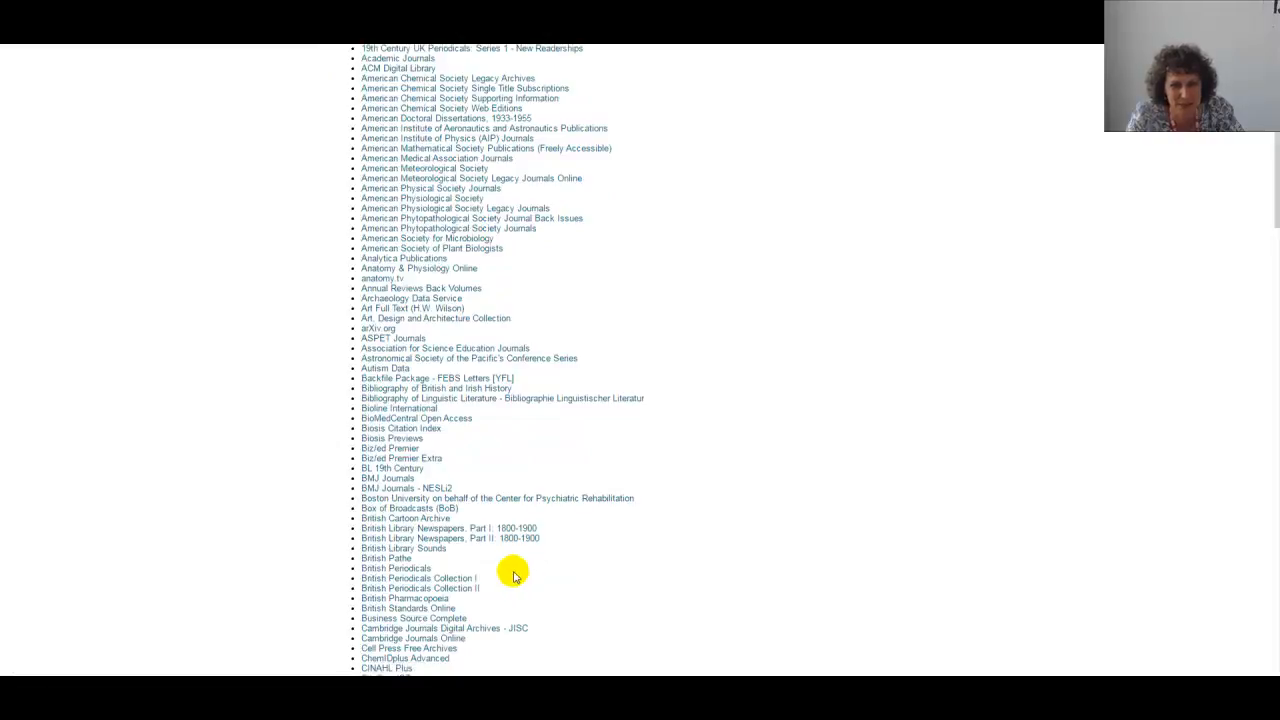
pyautogui.click(412, 618)
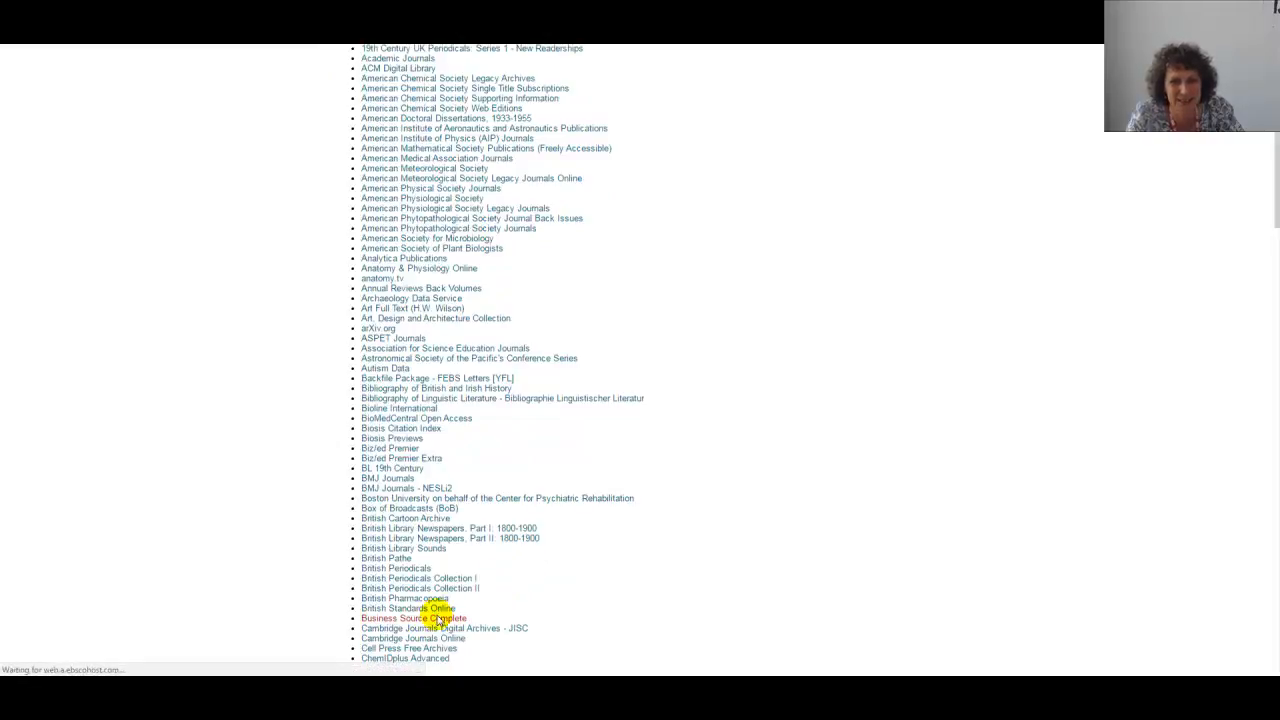
pyautogui.click(410, 618)
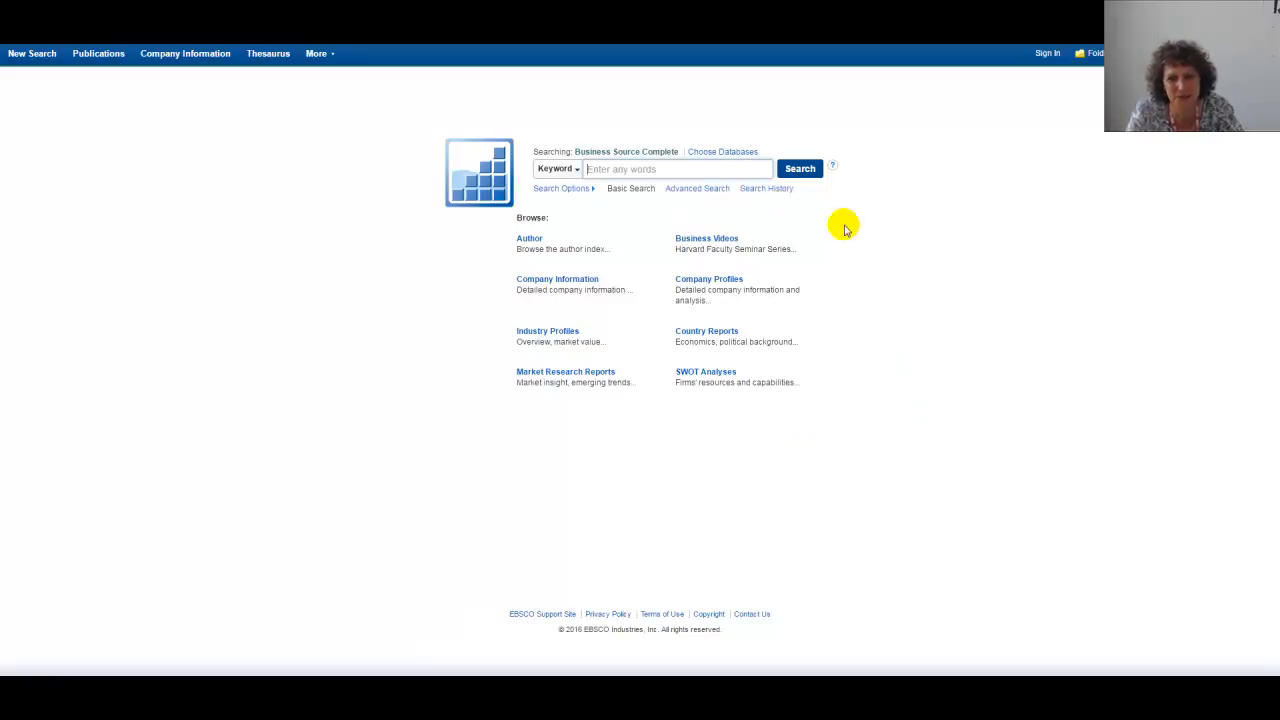
pyautogui.moveTo(828, 270)
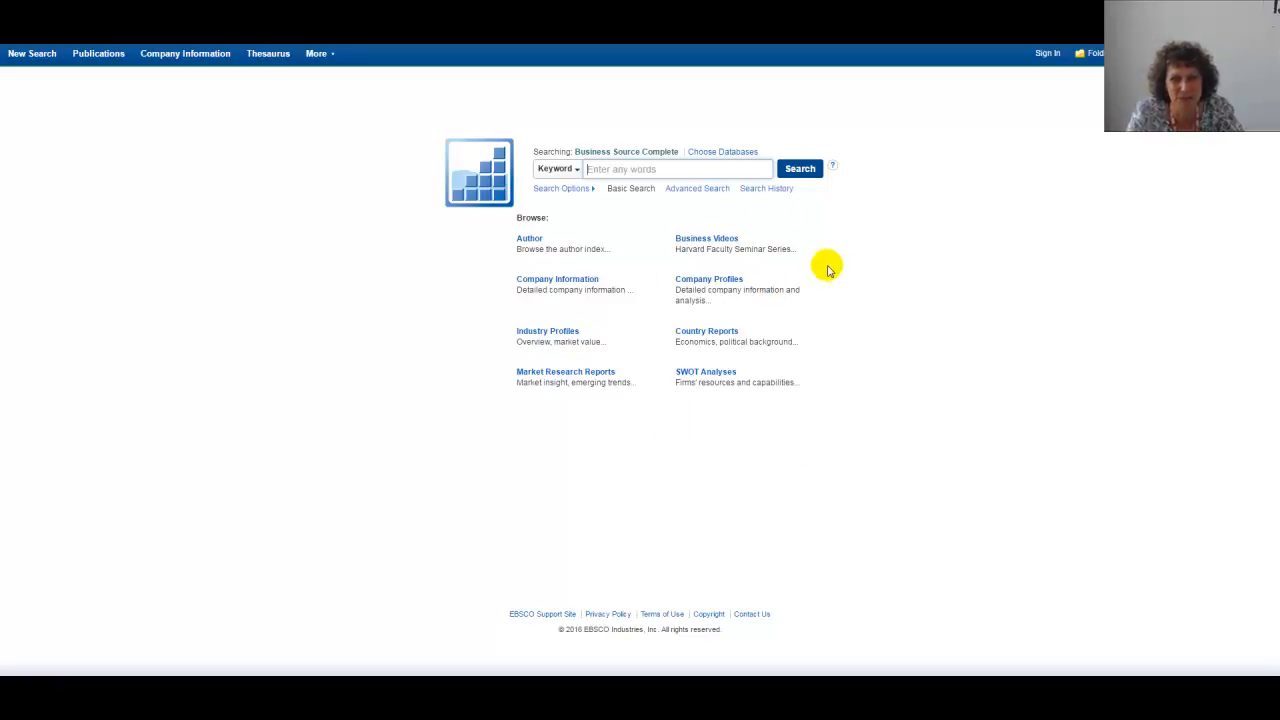
# Browse Company Profiles from the Business Source Complete start page
pyautogui.click(708, 280)
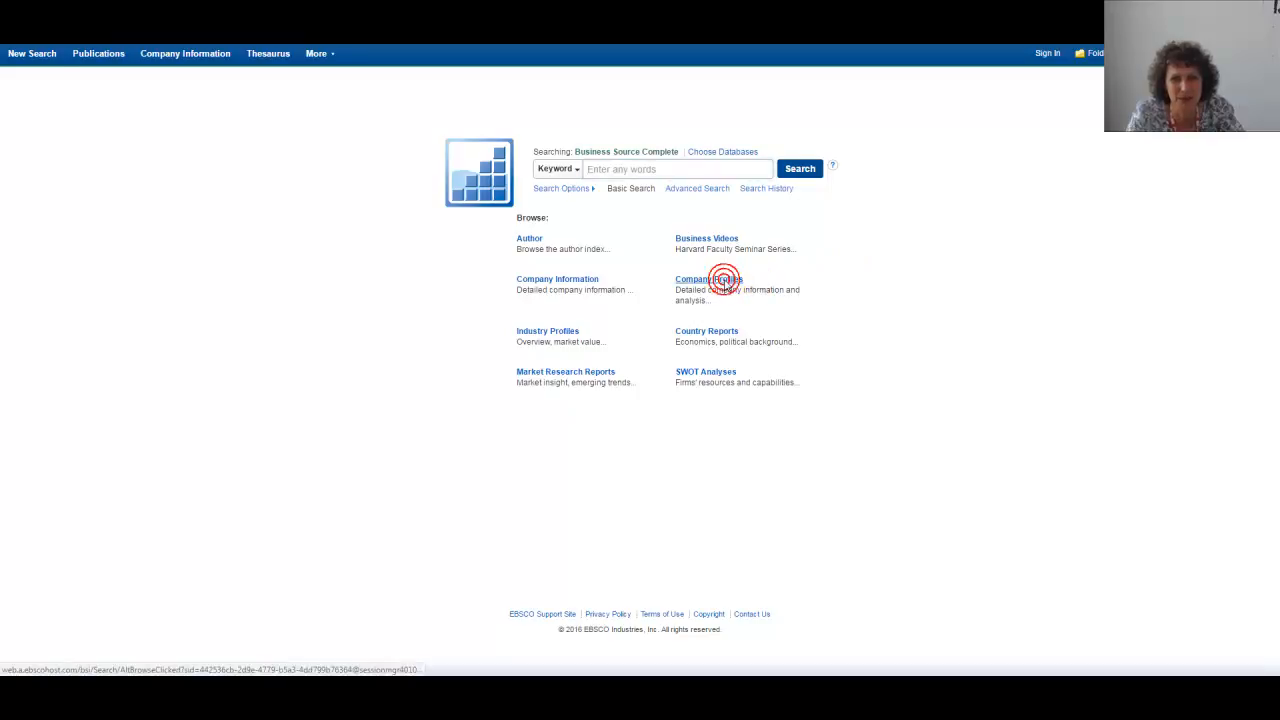
pyautogui.click(708, 280)
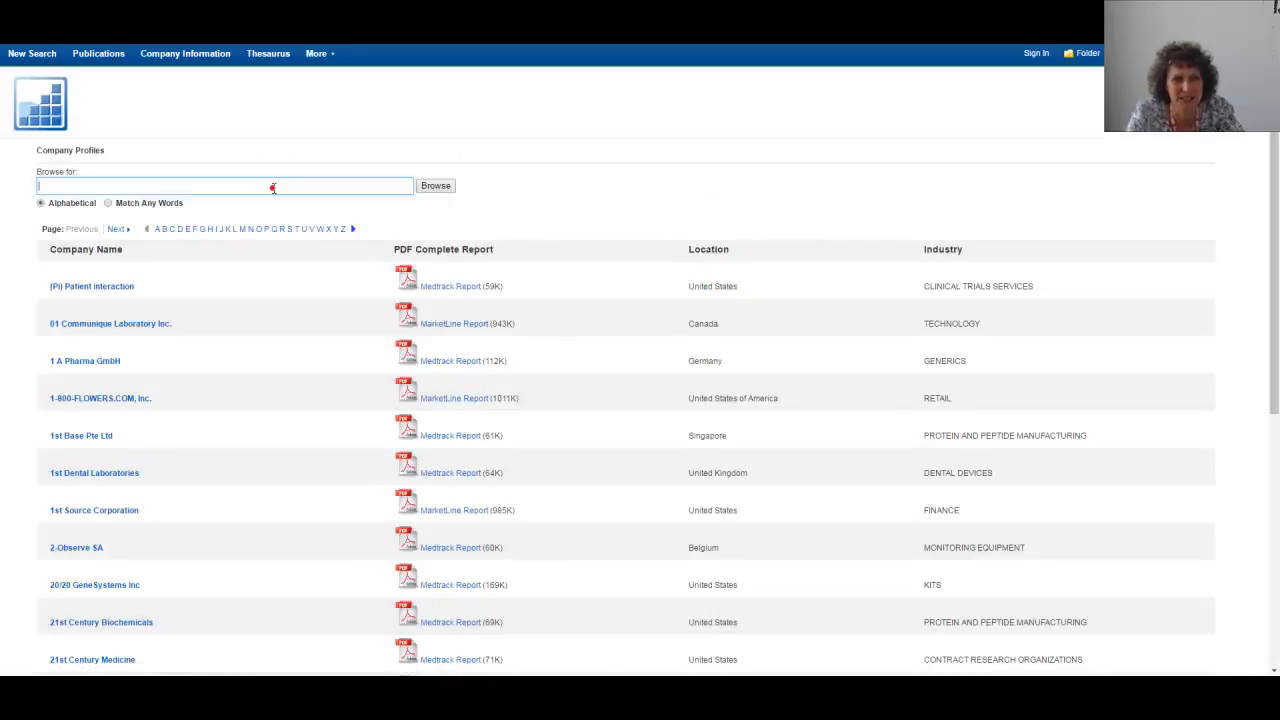
# Browse for 'de', pick DEUTSCHE TELEKOM and open its MarketLine report
pyautogui.write('dE')
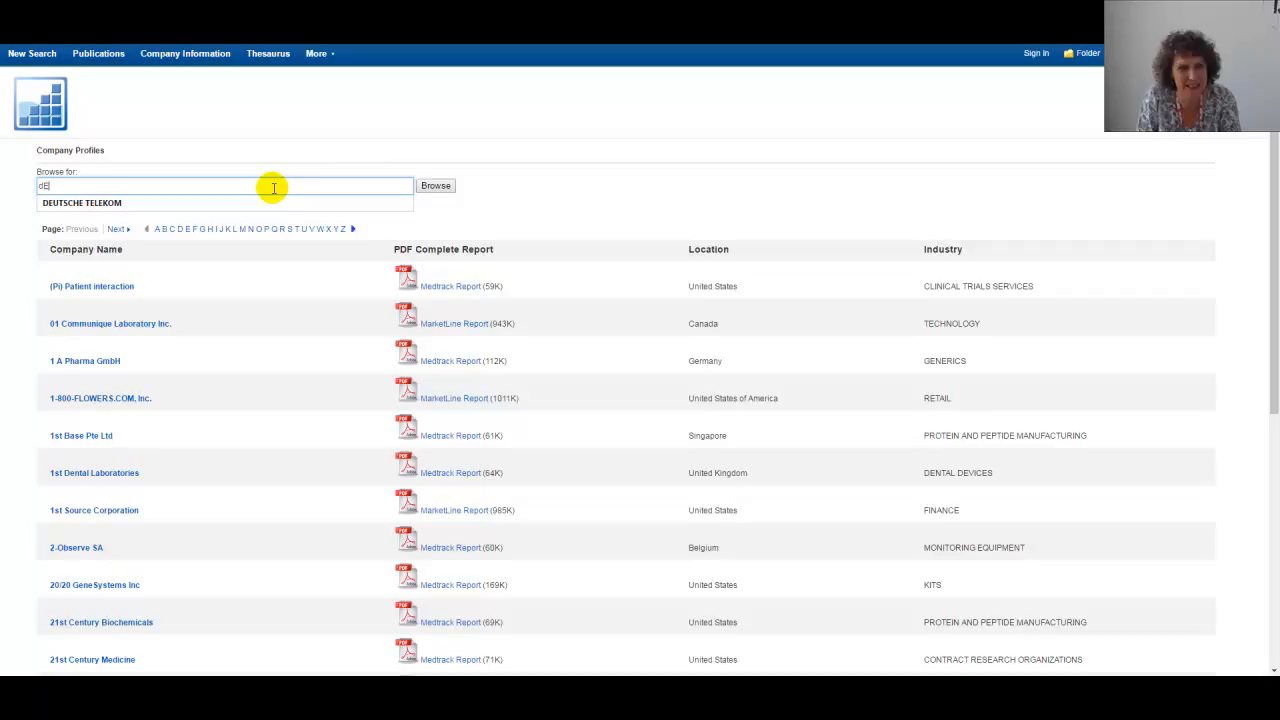
pyautogui.click(82, 202)
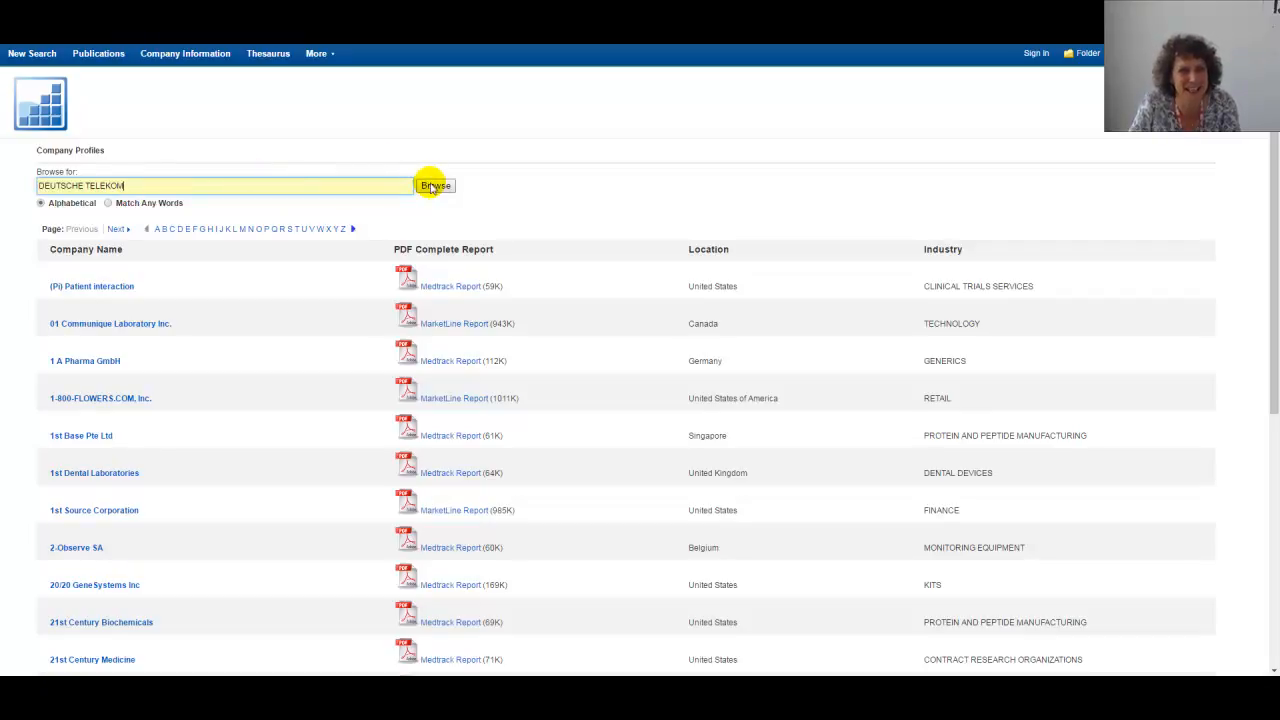
pyautogui.click(436, 184)
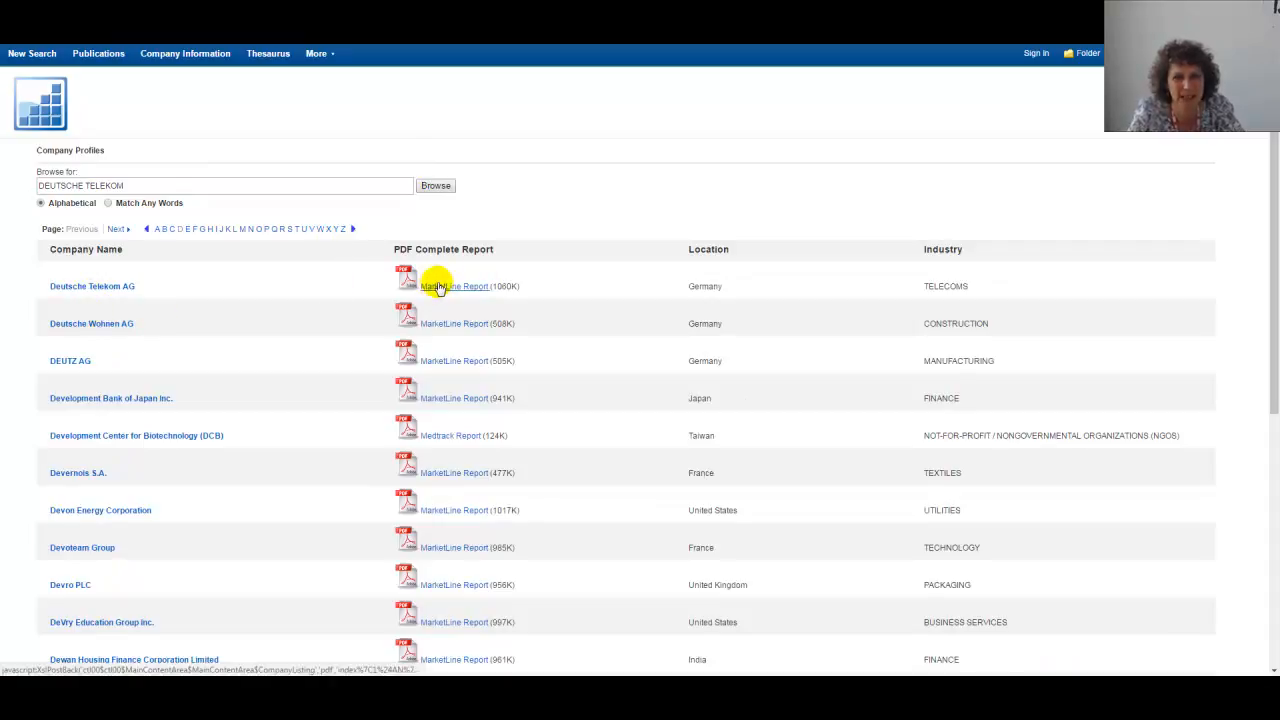
pyautogui.click(454, 286)
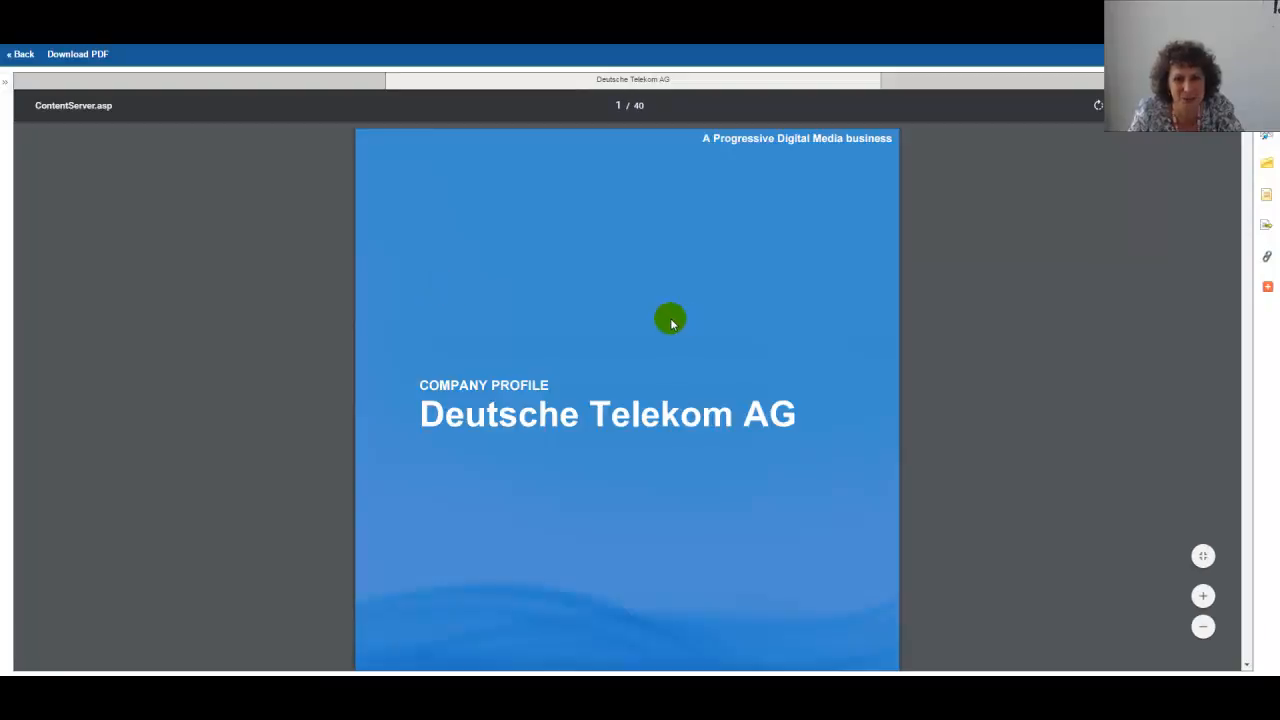
# Scroll the Deutsche Telekom AG report PDF to its Table of Contents page
pyautogui.scroll(-3)
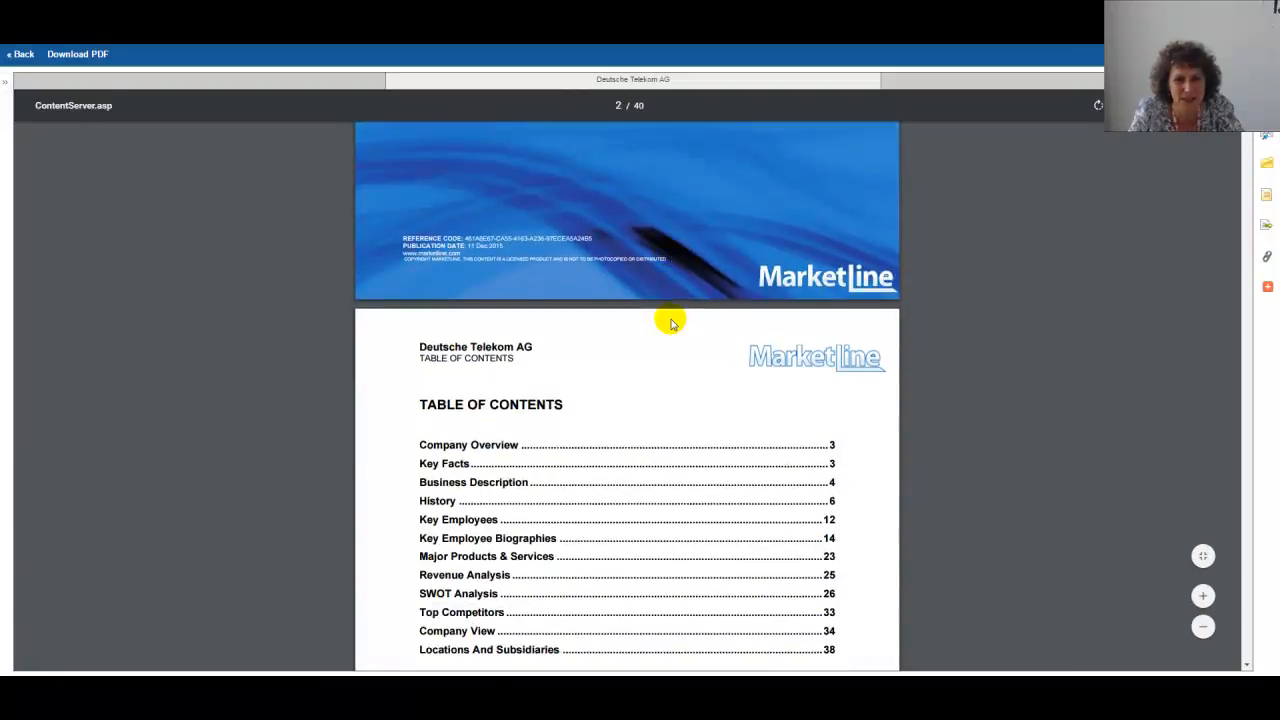
pyautogui.scroll(-3)
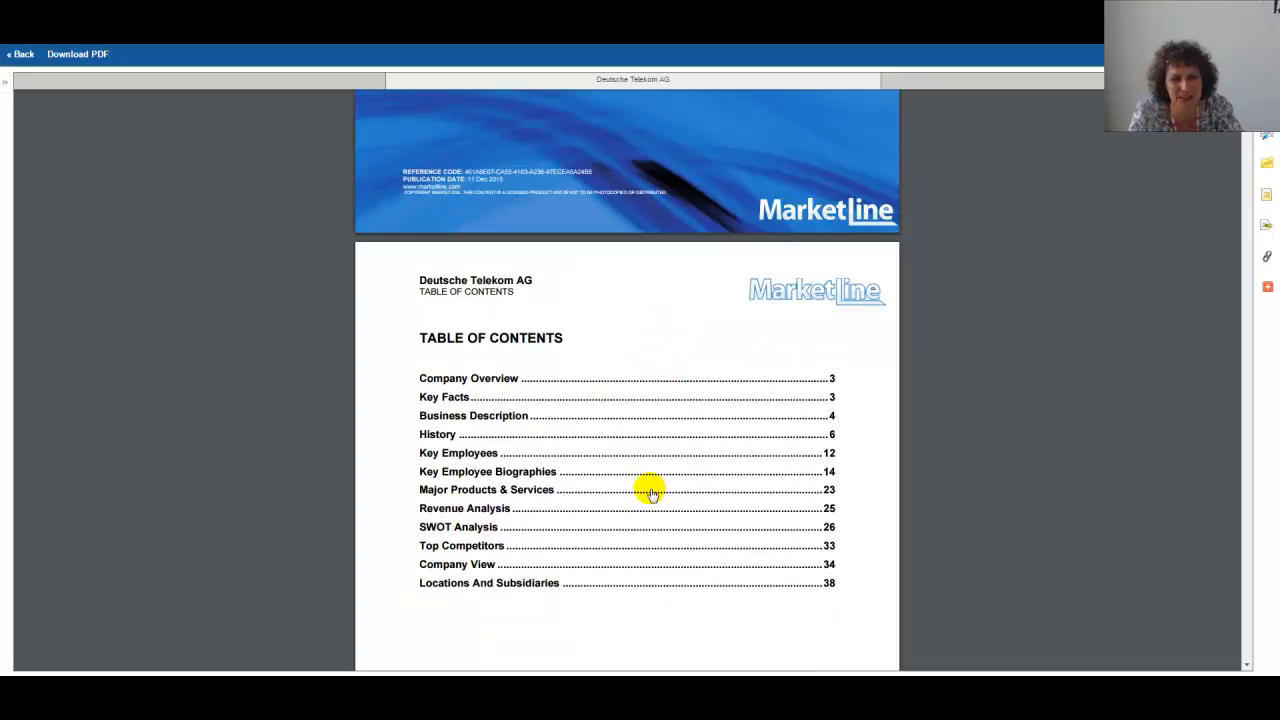
pyautogui.moveTo(488, 532)
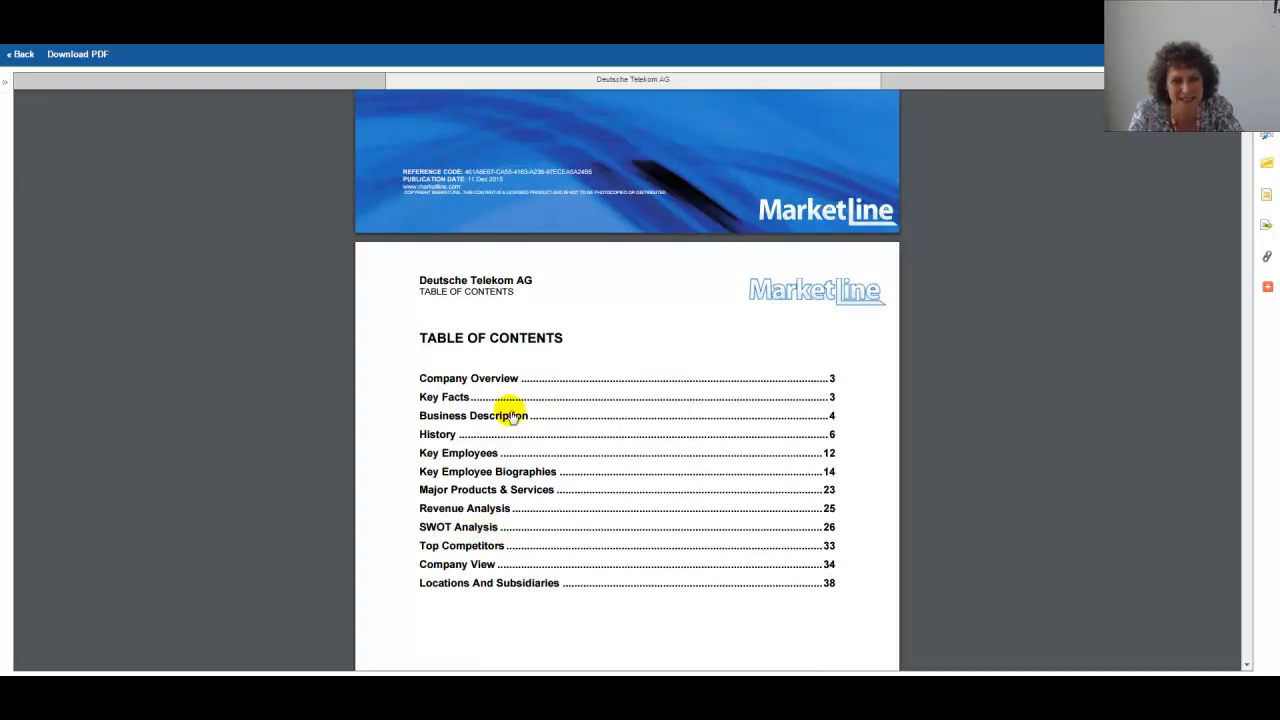
pyautogui.moveTo(576, 380)
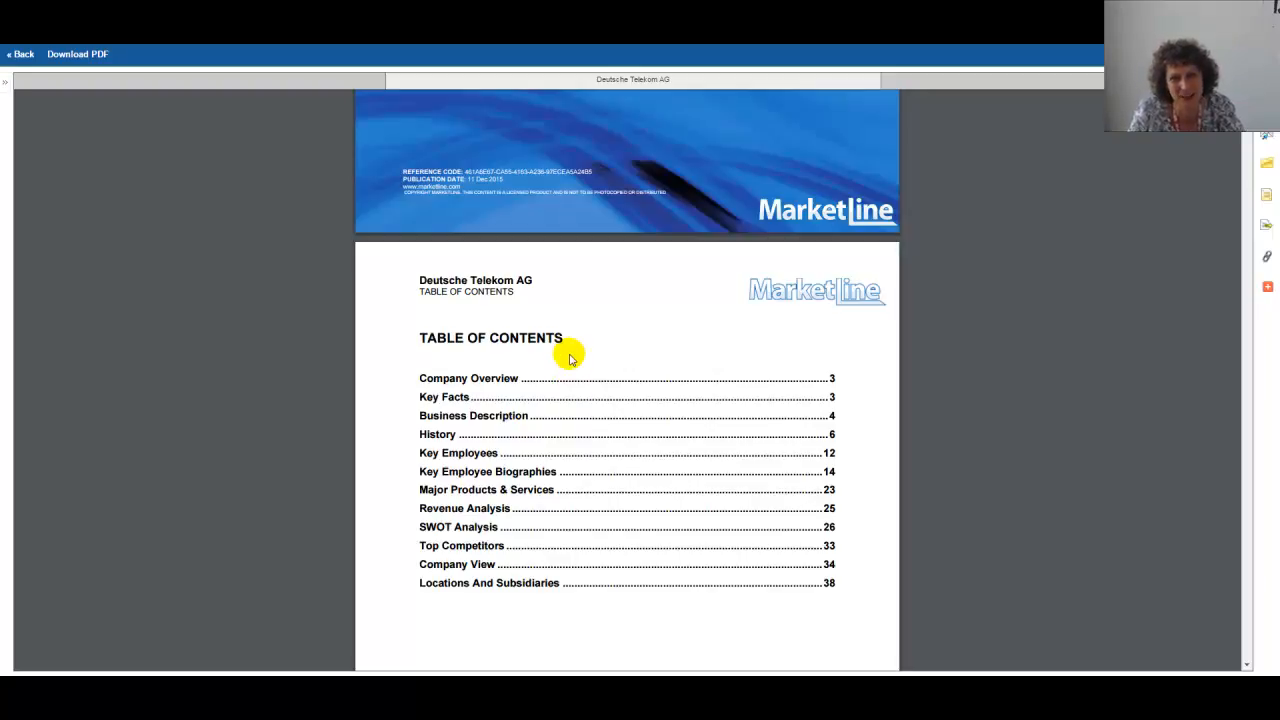
pyautogui.moveTo(580, 336)
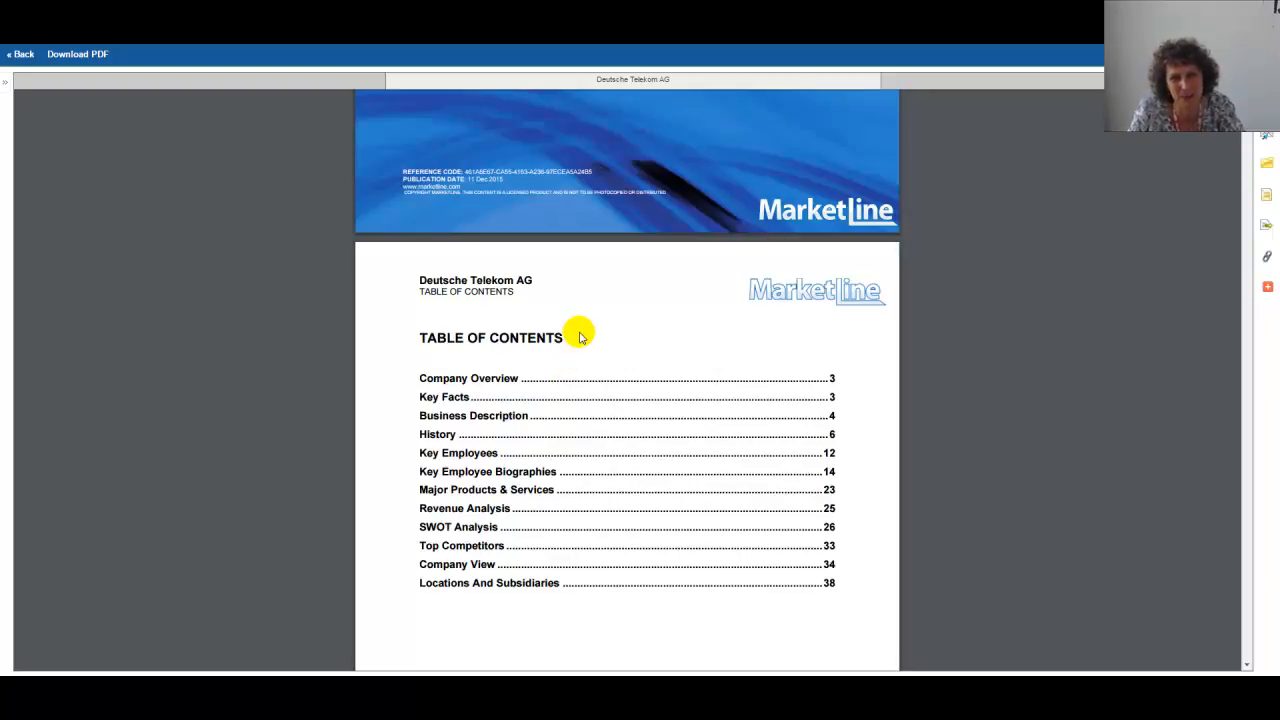